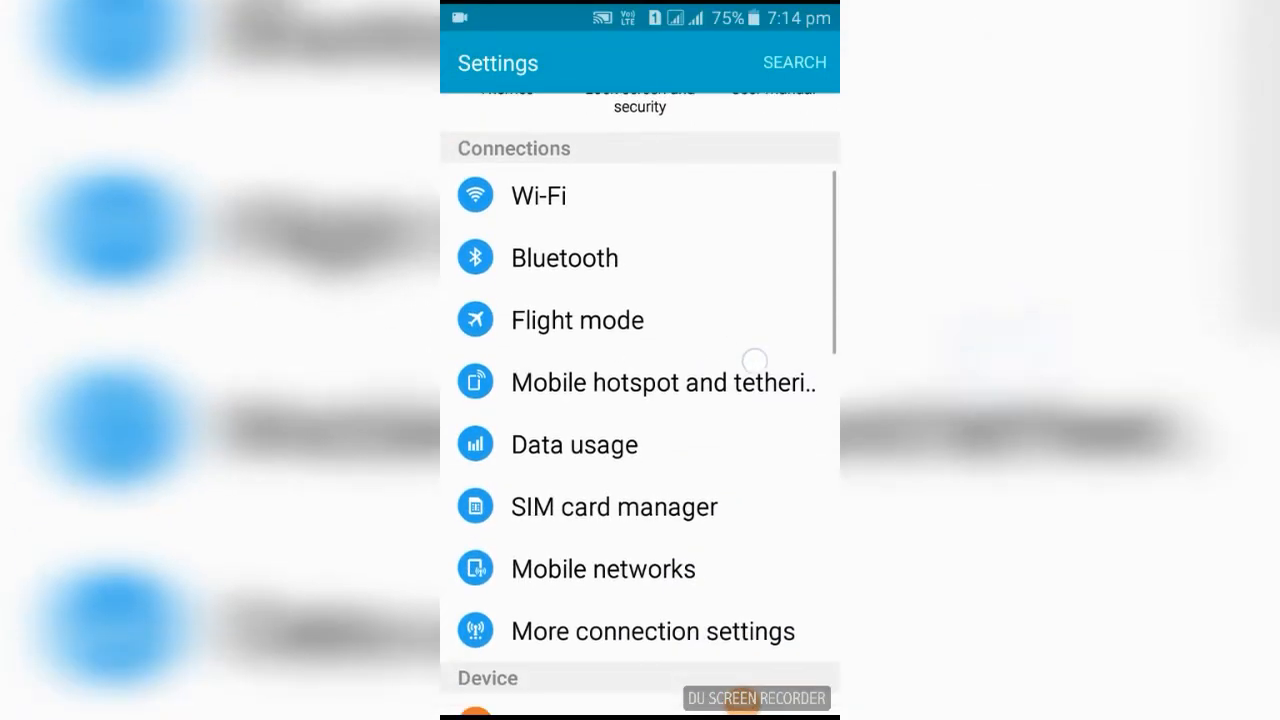
Step: Open Screen lock type under Lock screen and security to see Pattern, PIN and Password
scroll("down", 3)
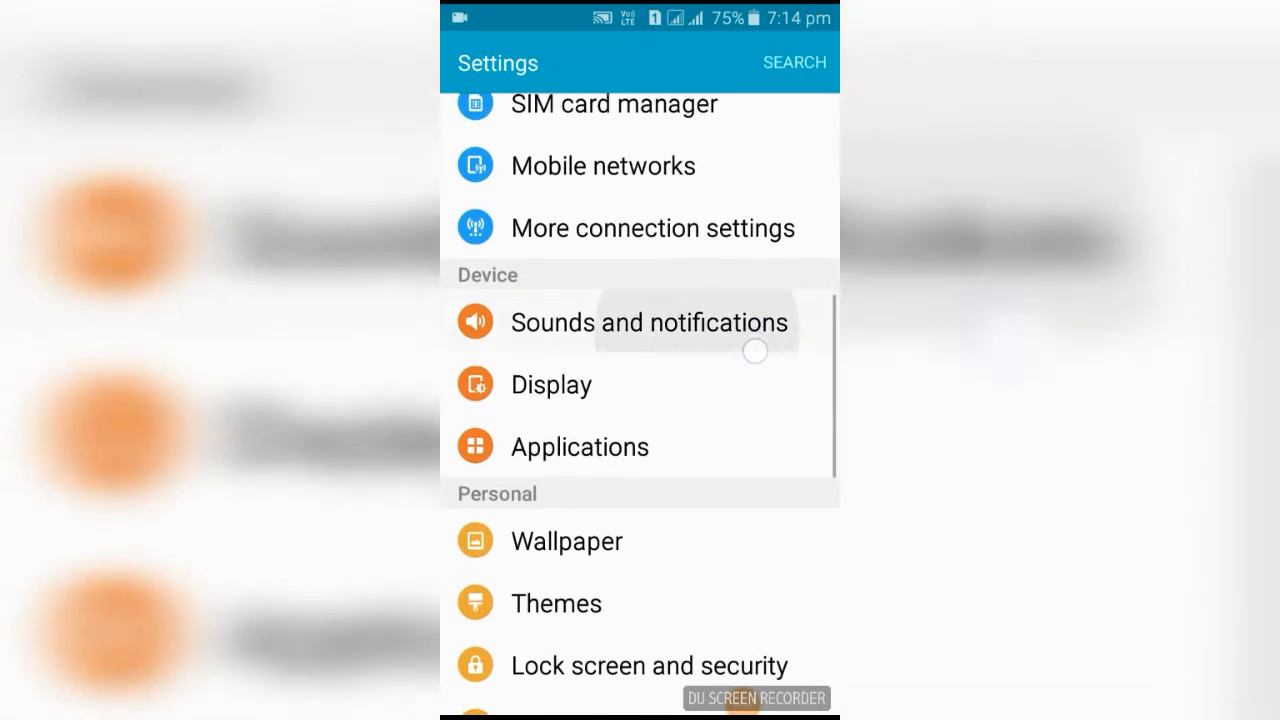
left_click(649, 665)
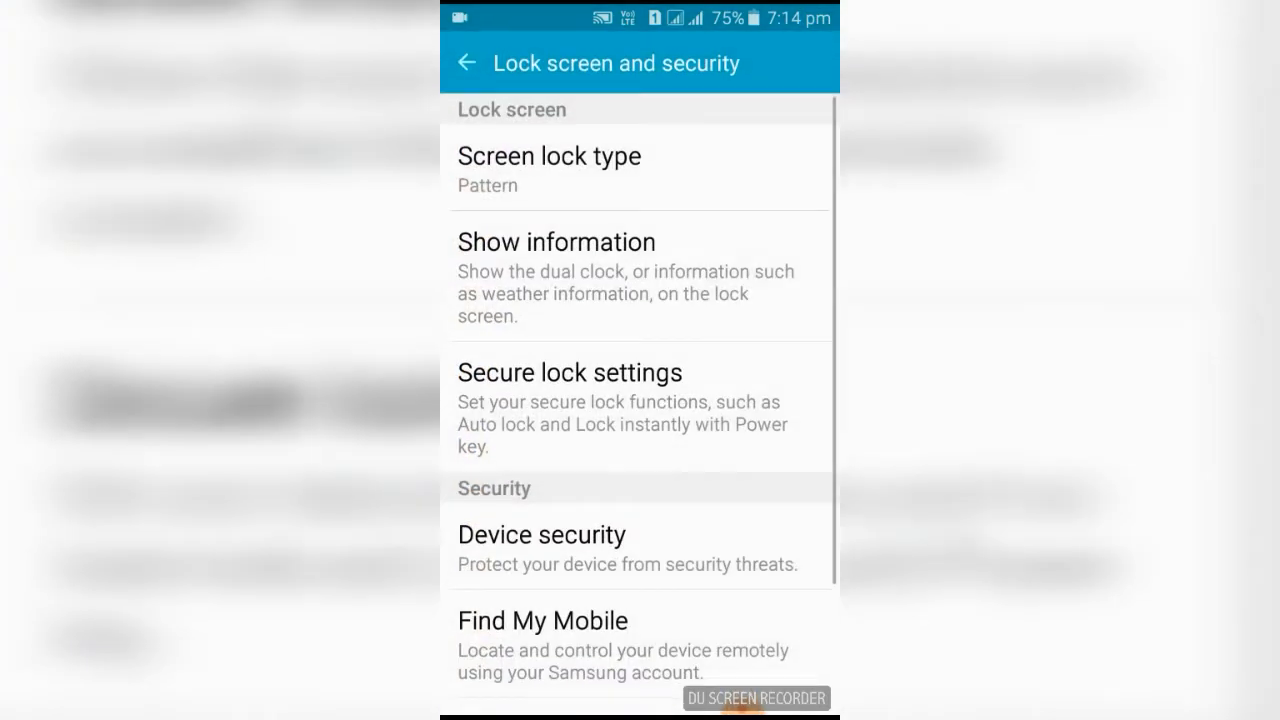
left_click(548, 156)
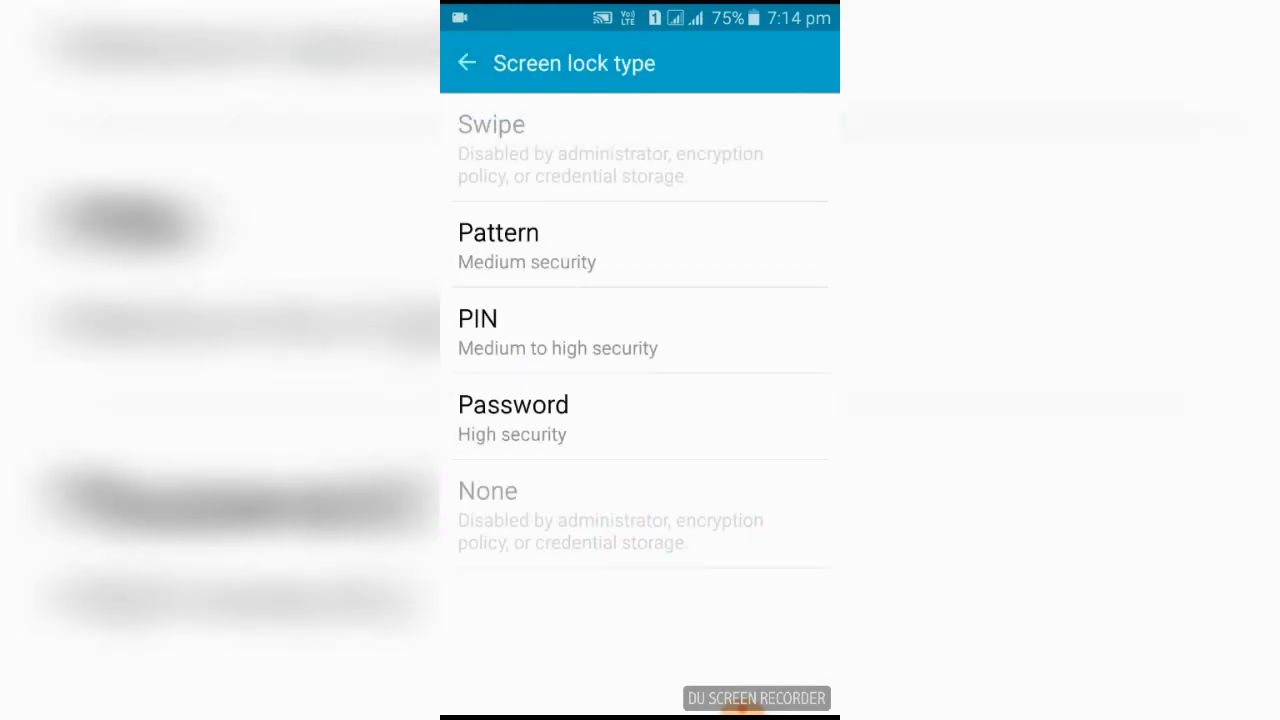
Step: Select Pattern as the screen lock type to reach the draw-pattern screen
left_click(498, 232)
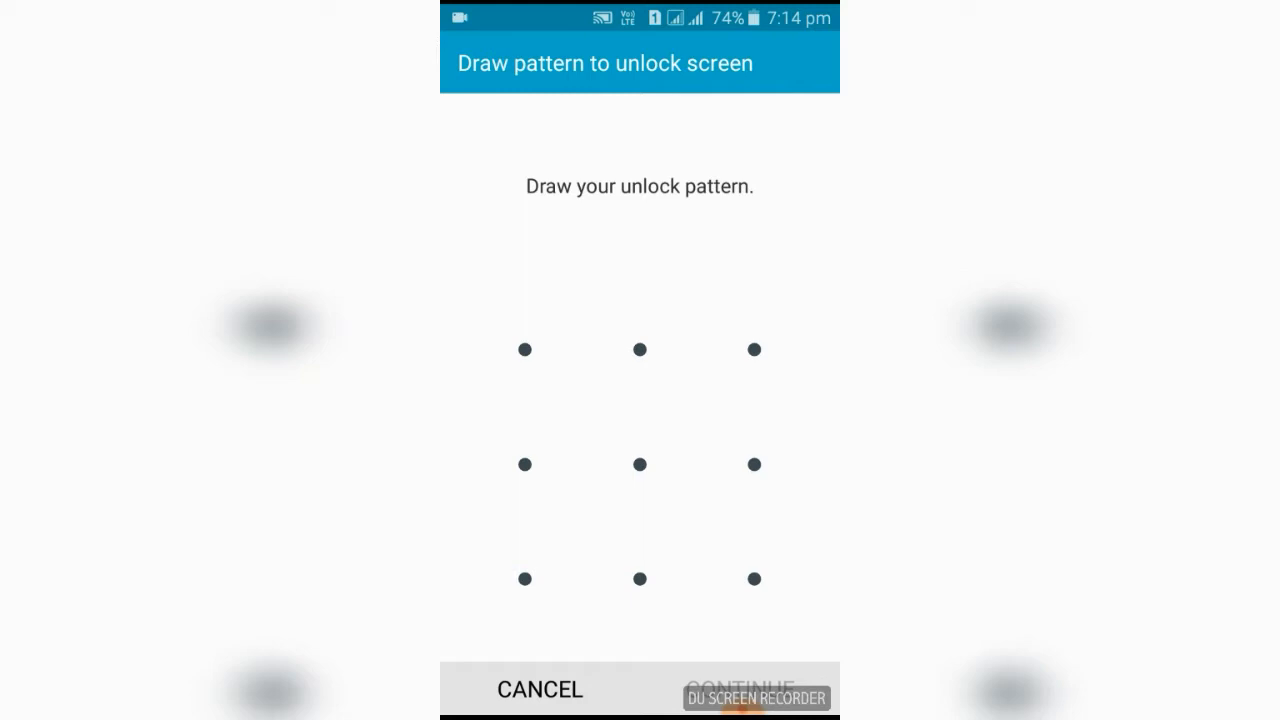
left_click_drag(754, 349, 754, 463)
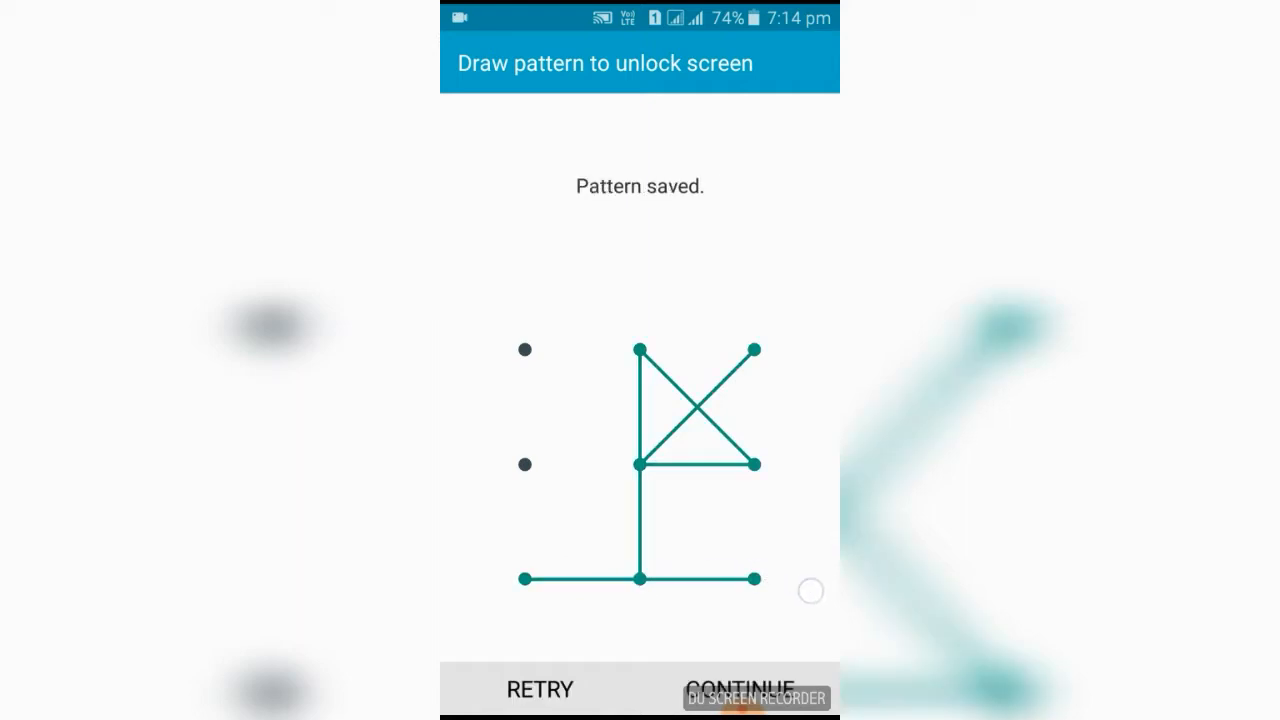
left_click(736, 687)
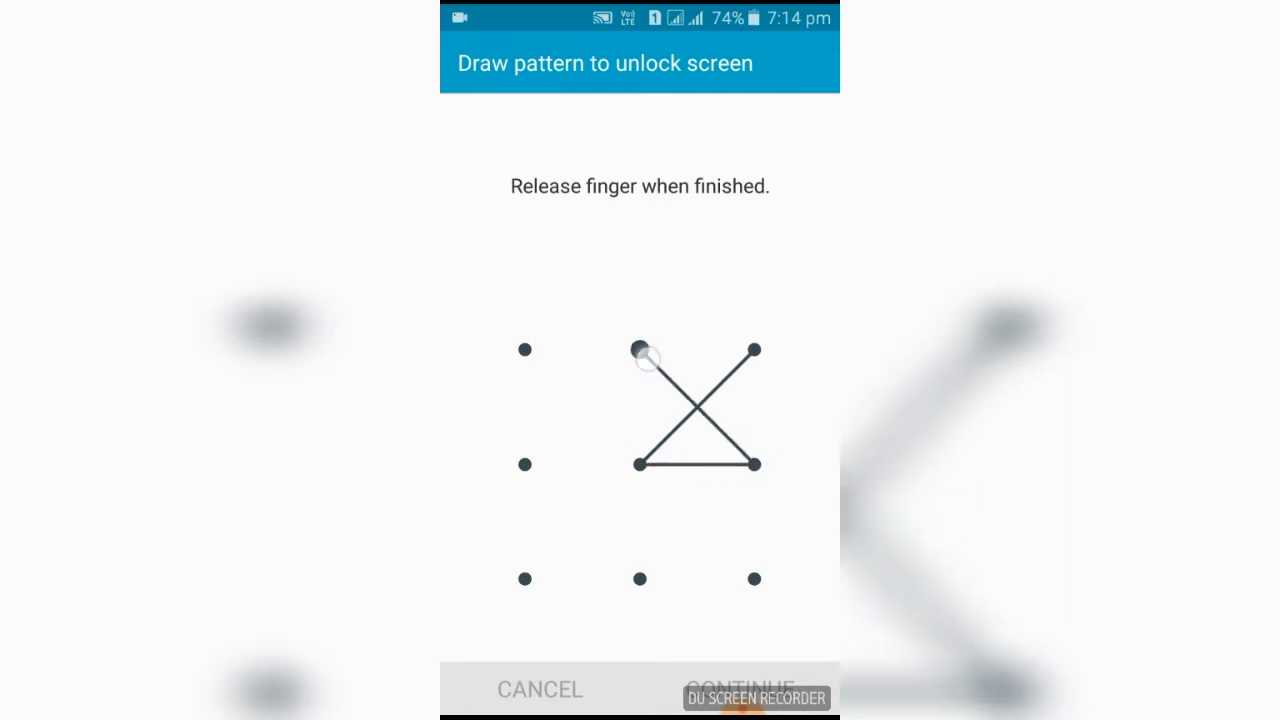
left_click_drag(640, 349, 805, 593)
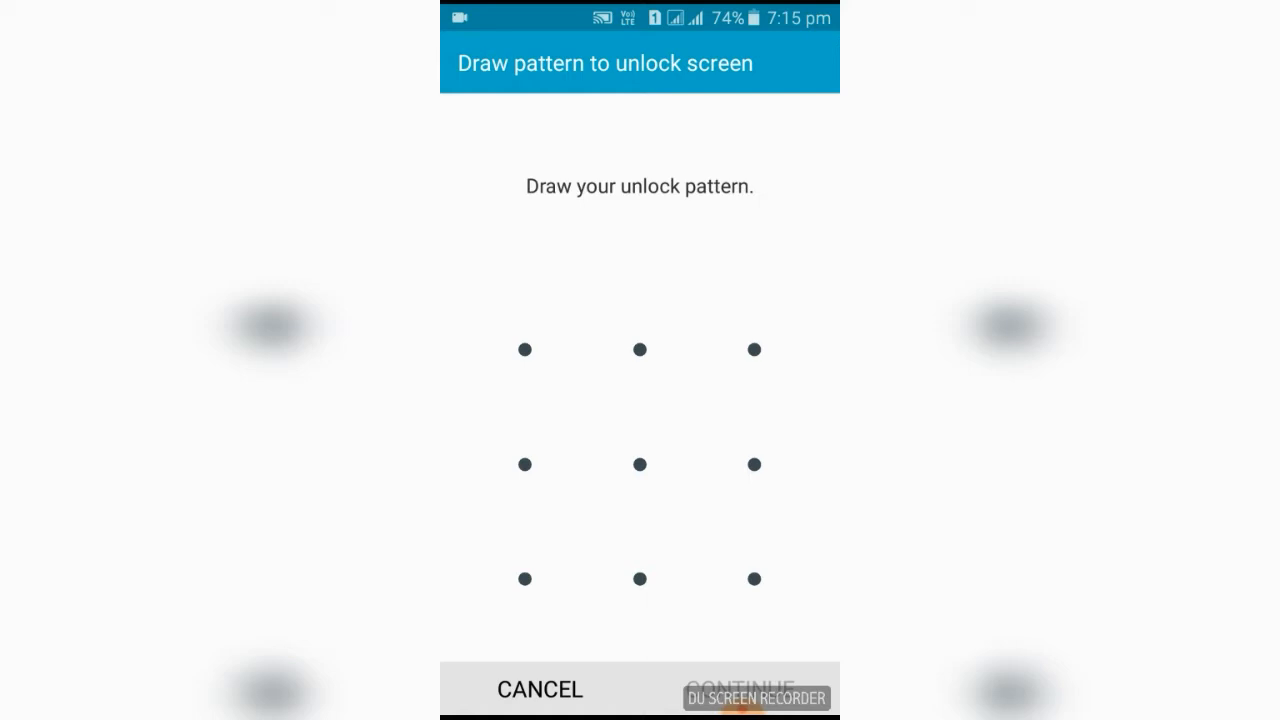
Step: Draw a house-gate pattern, discard it with Retry, and trace the gate shape again
left_click(525, 464)
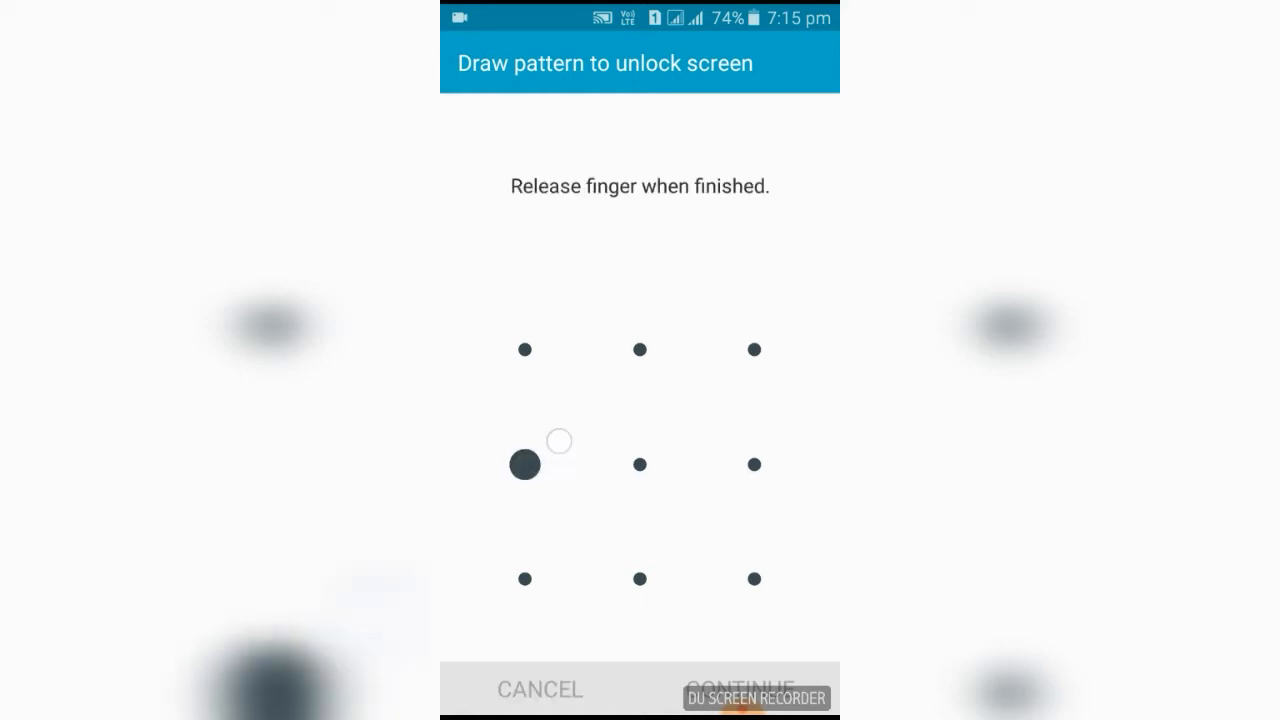
left_click_drag(525, 464, 783, 614)
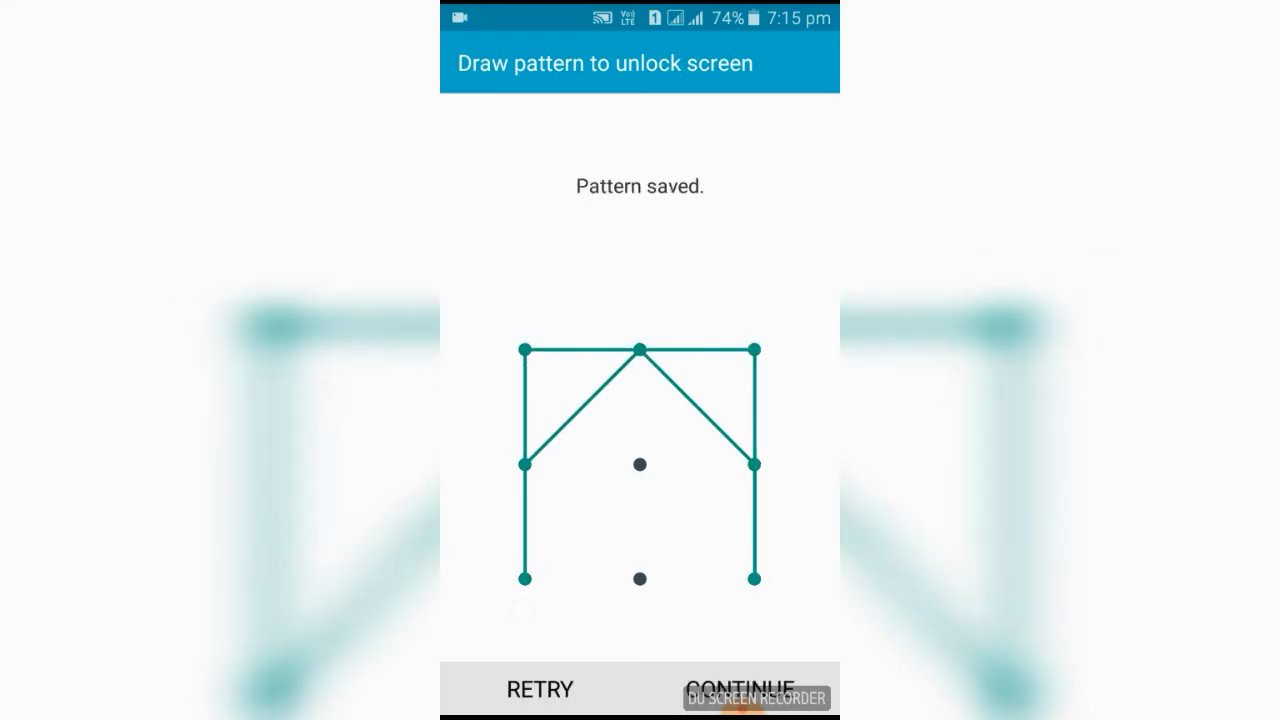
left_click(738, 689)
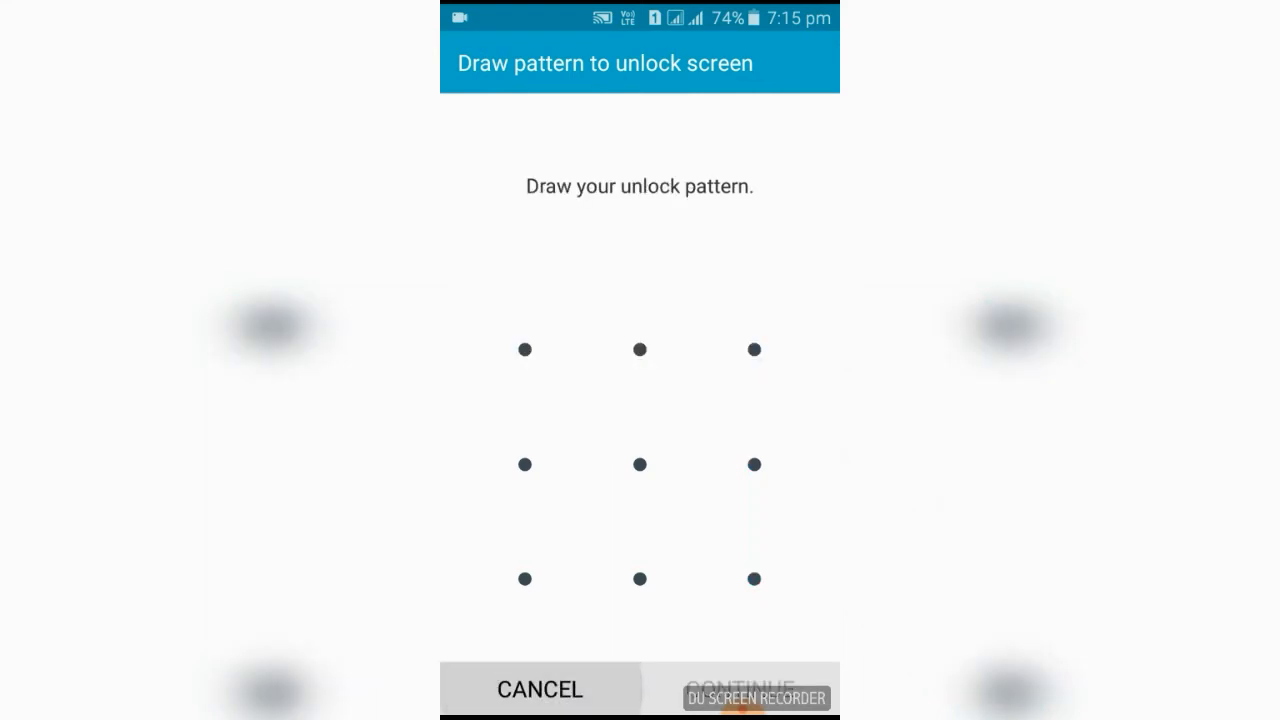
left_click_drag(525, 464, 595, 403)
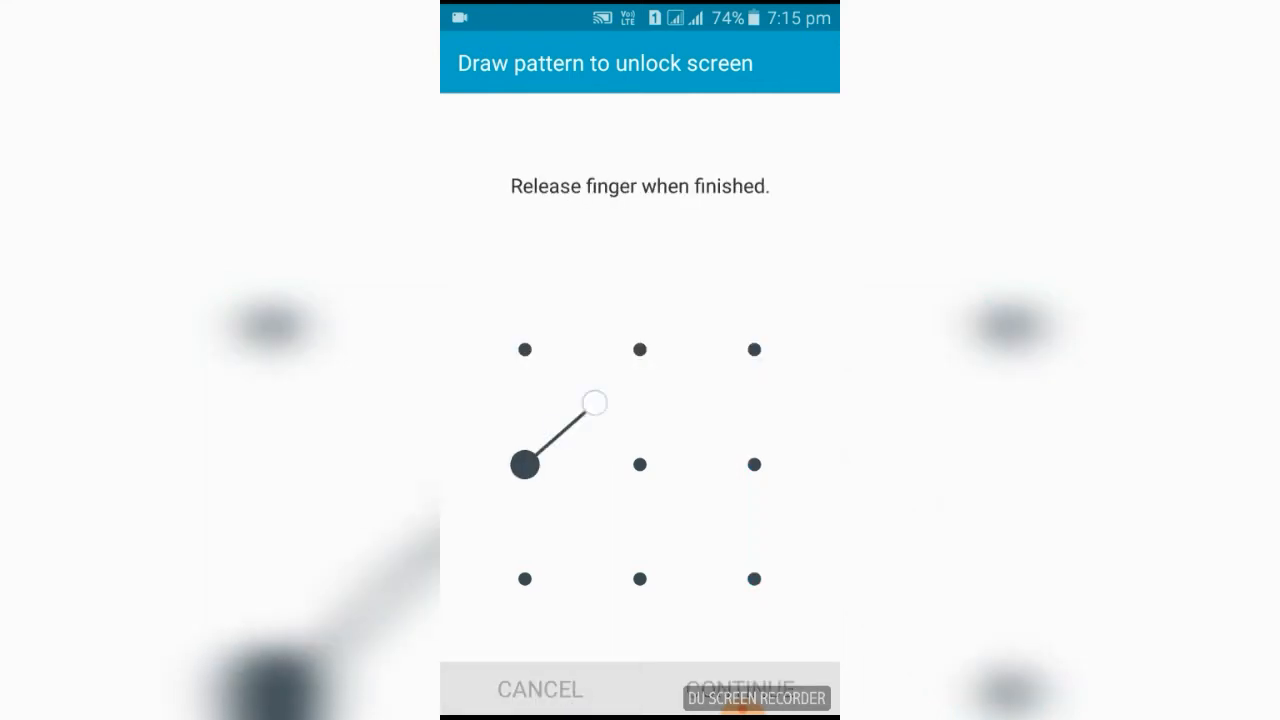
left_click_drag(525, 464, 755, 578)
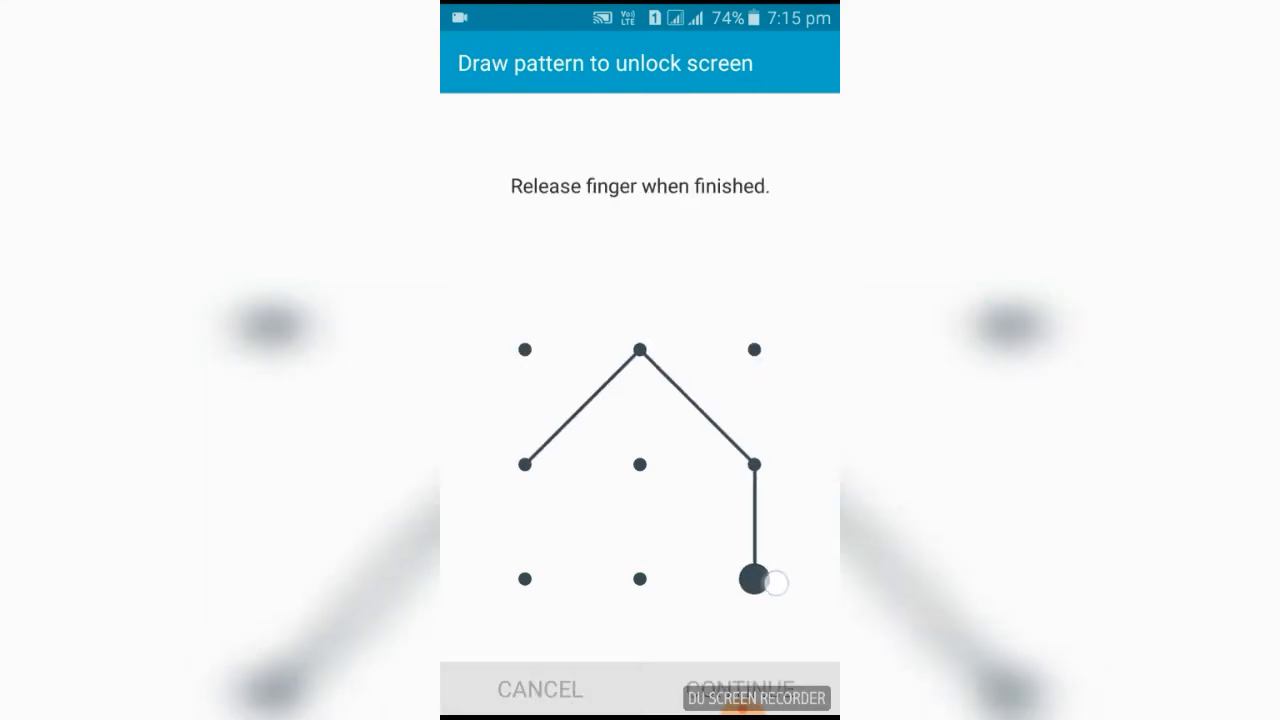